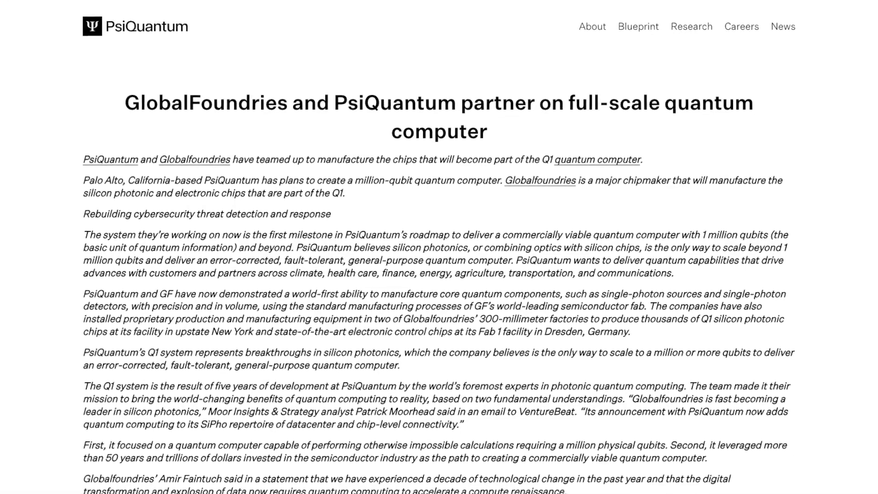
scroll("down", 3)
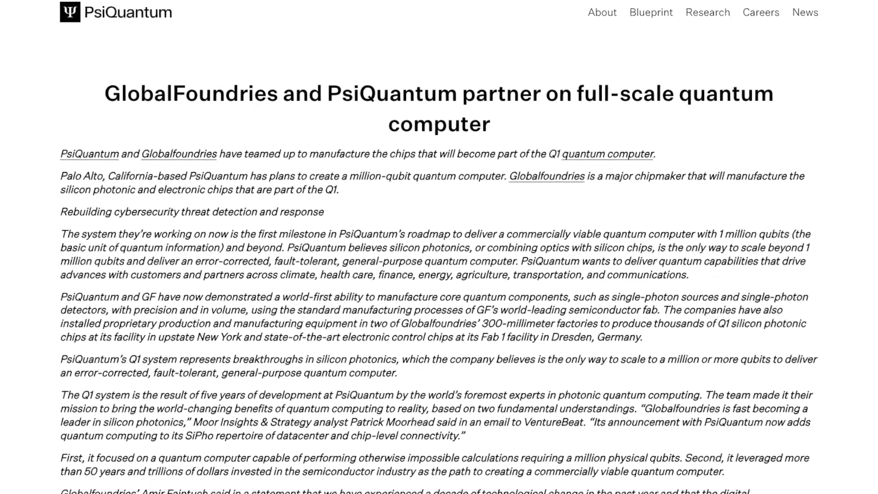